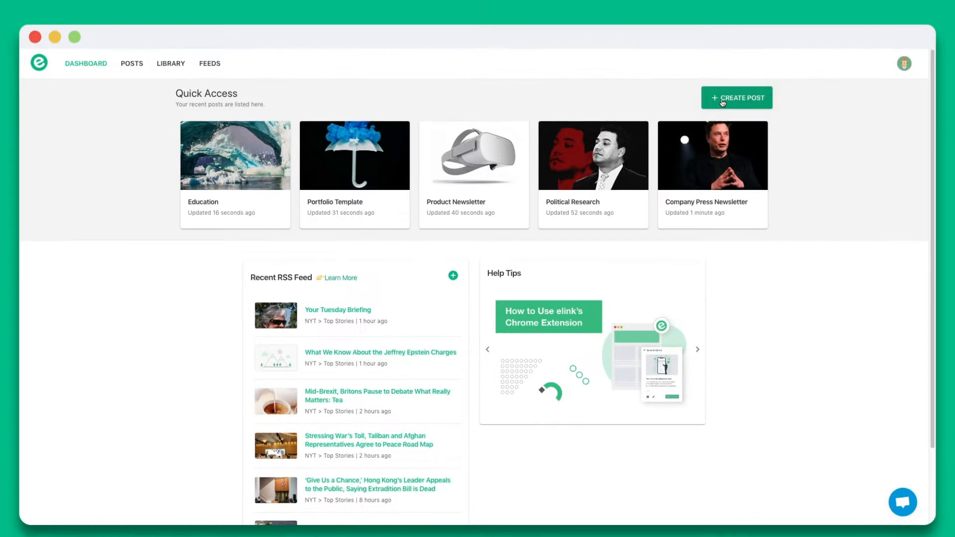
Step: Start a new elink.io post and create it from the chosen template
left_click(736, 97)
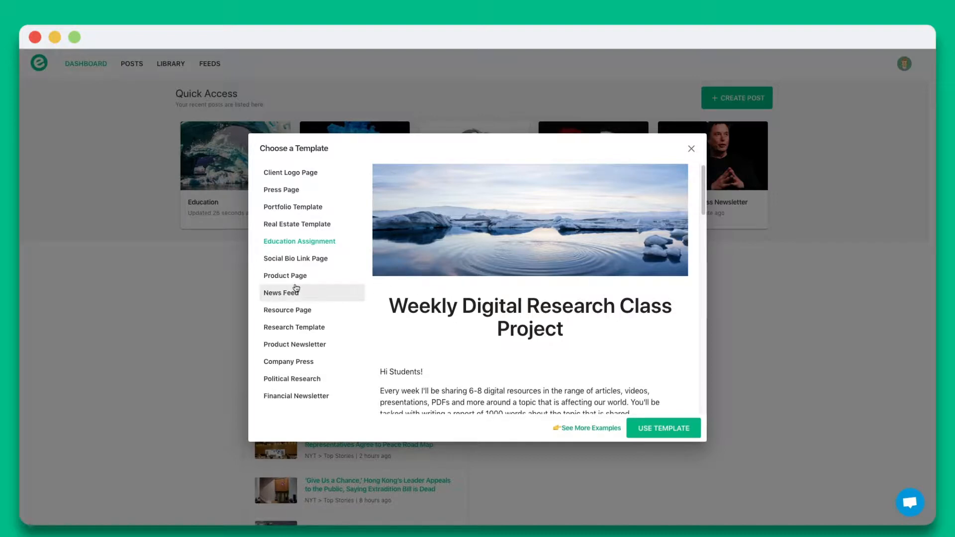
left_click(281, 293)
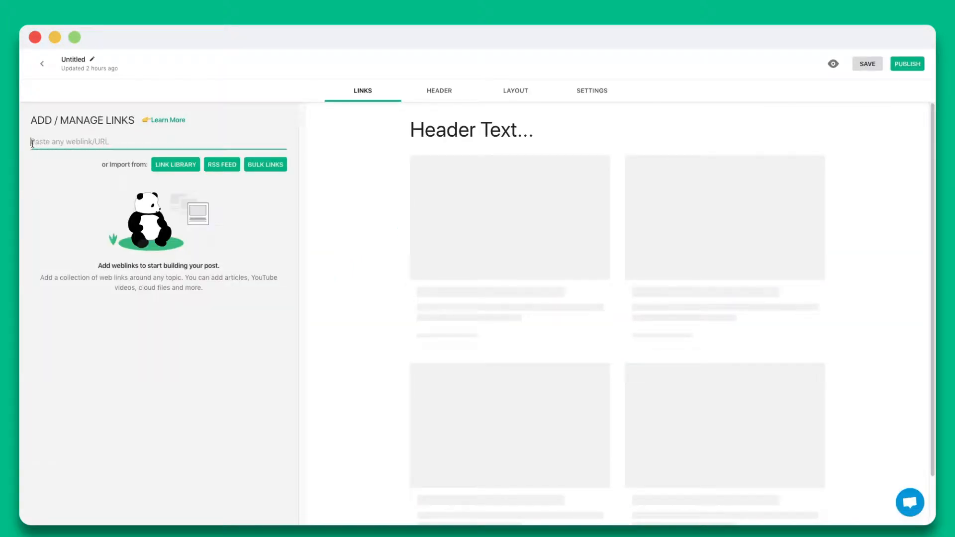
Step: Paste the CNBC Amazon robots article URL and scroll through the added link previews
type("https://www.cnbc.com/2019/04/26/heres-how-amazon-robots-could-mak")
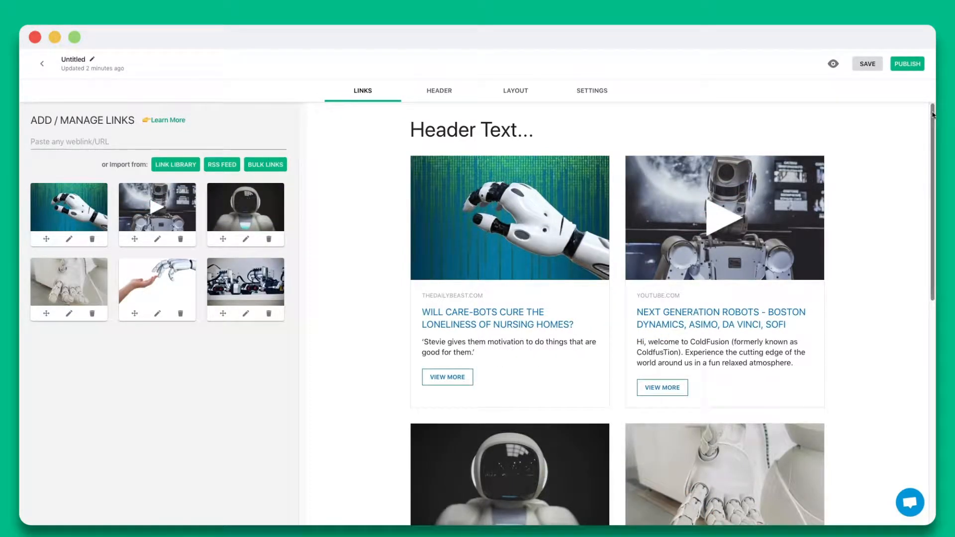
scroll("down", 3)
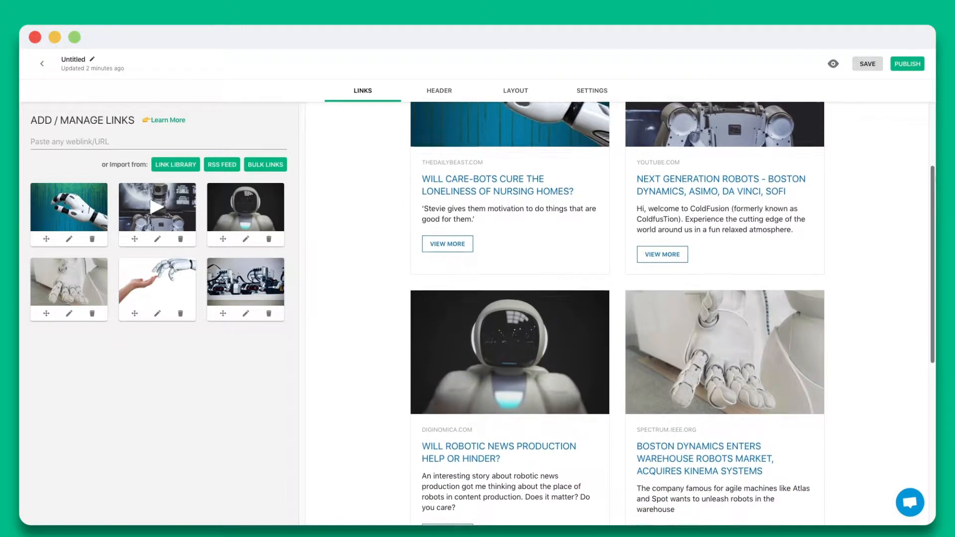
scroll("down", 3)
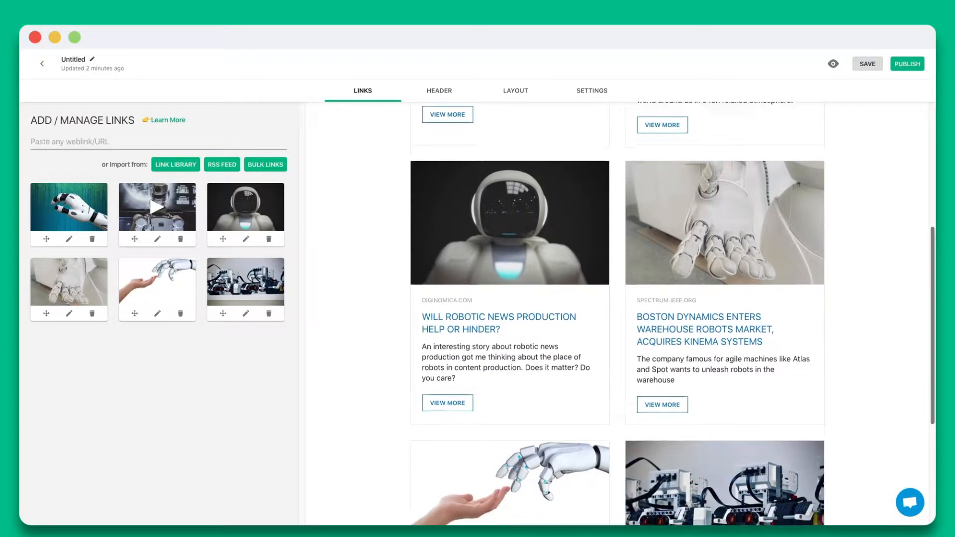
scroll("down", 3)
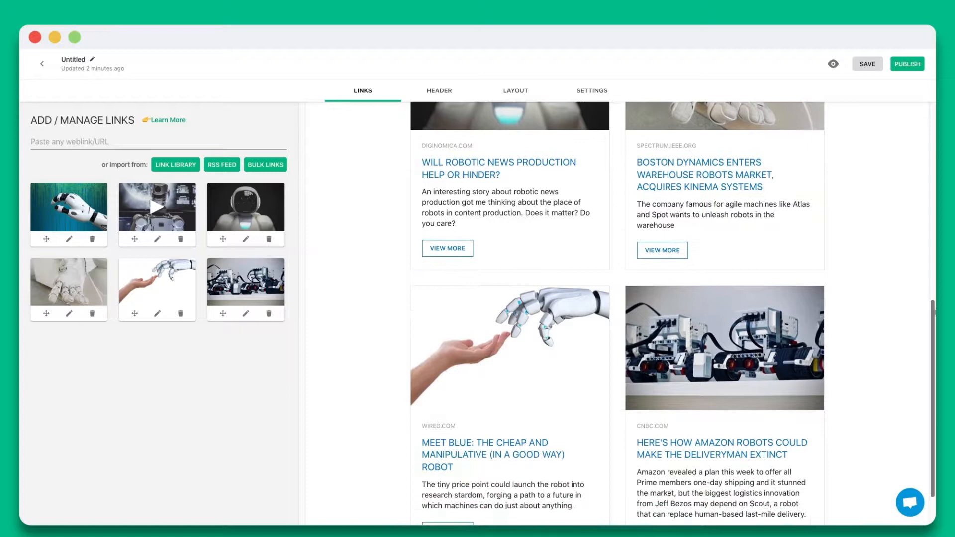
scroll("down", 3)
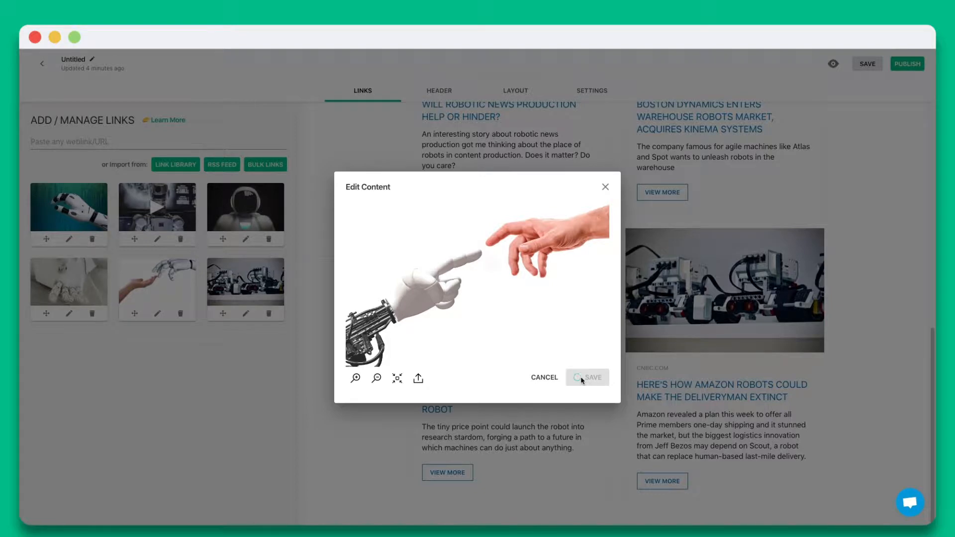
Step: Replace the first article's picture with a robot finger reaching toward a human hand
left_click(586, 378)
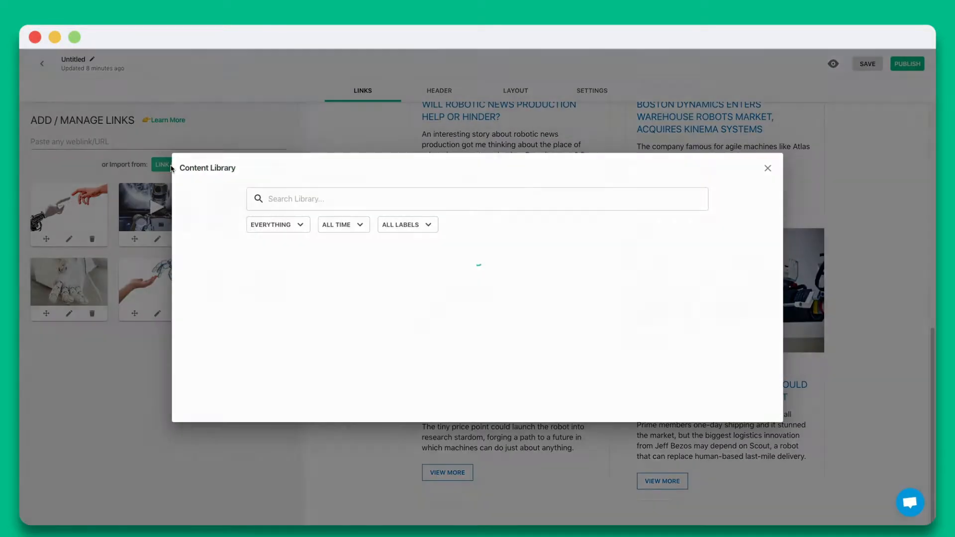
left_click(768, 168)
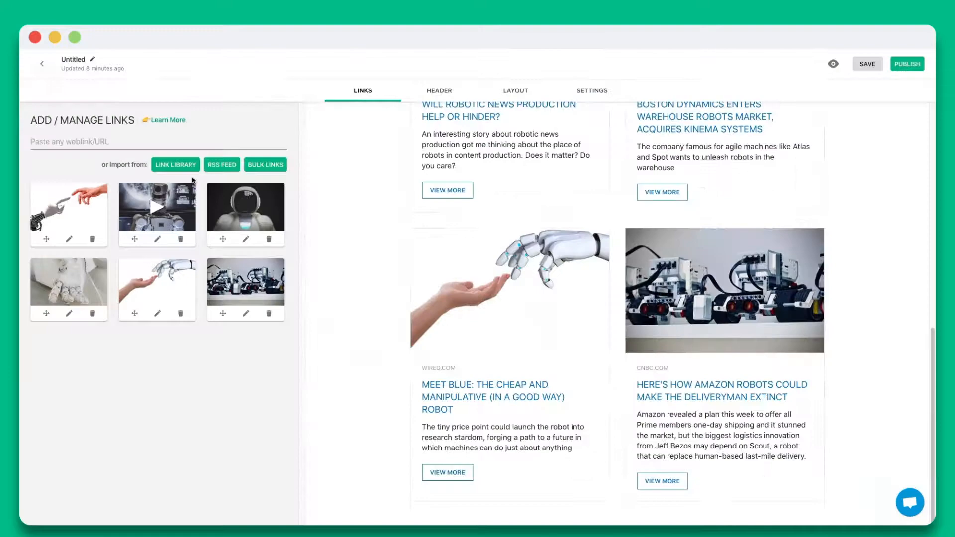
left_click(221, 165)
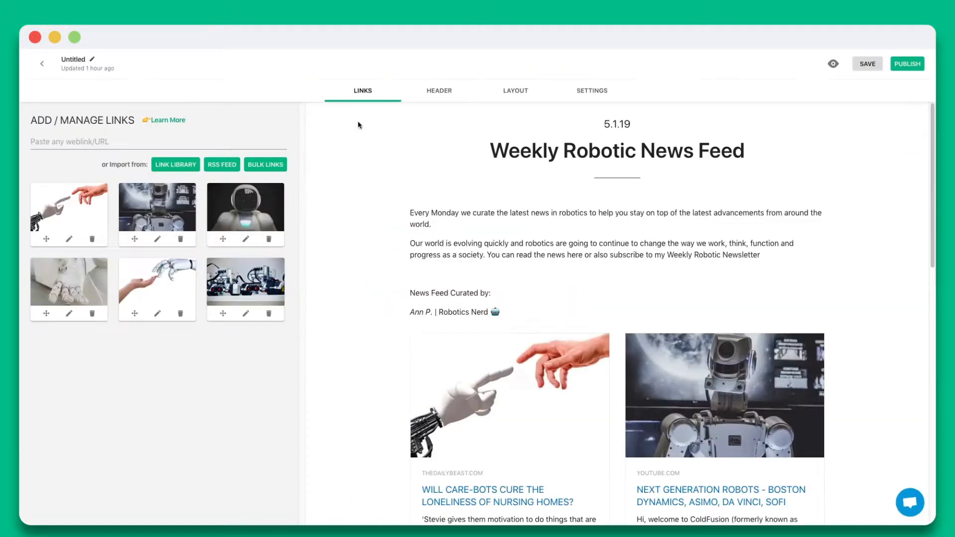
Step: Review the header's robot-hand banner, 5.1.19 date, title and introduction in the Header settings
left_click(438, 91)
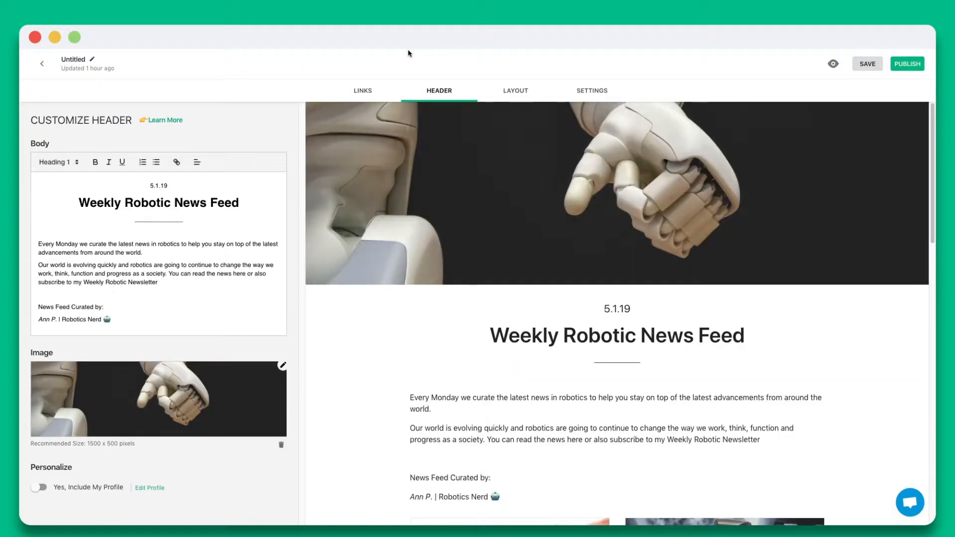
left_click(907, 63)
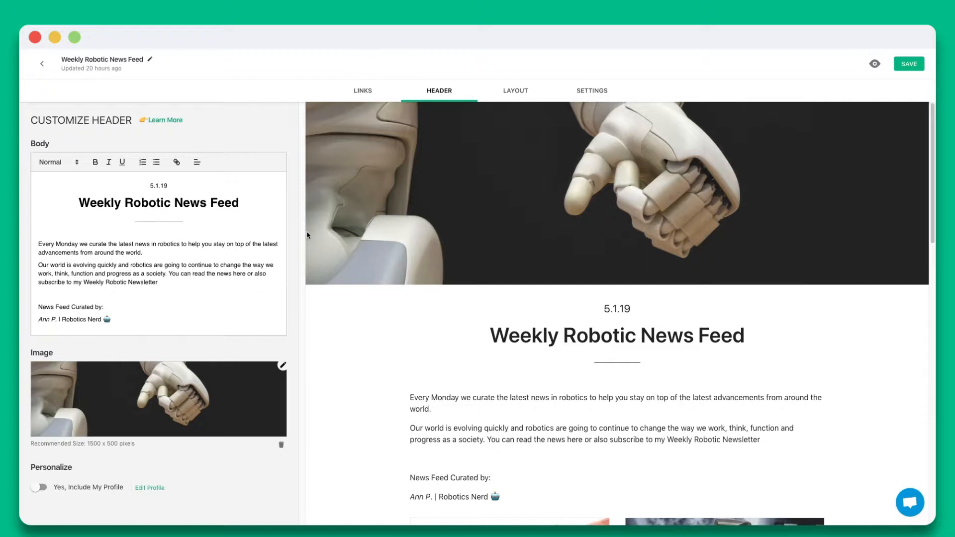
left_click(38, 495)
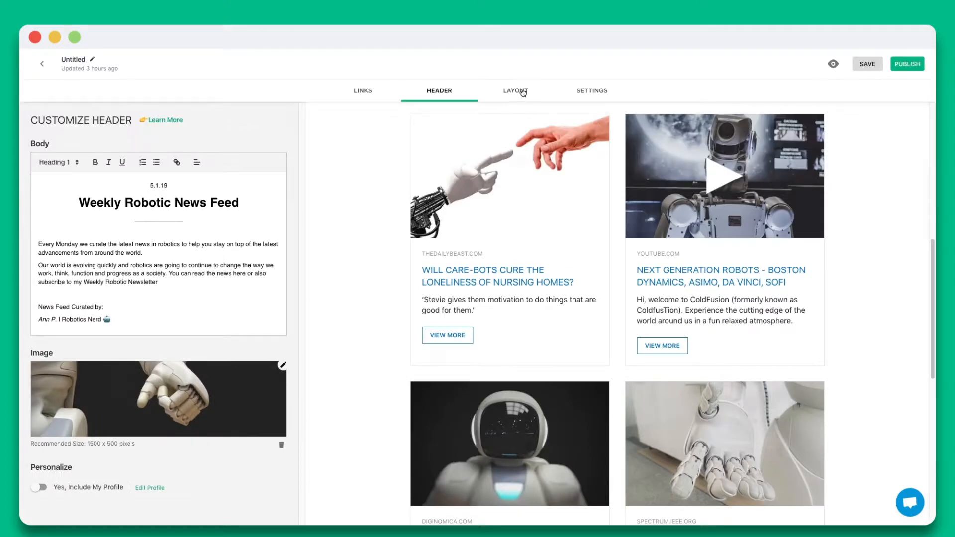
Step: Compare the Ganyo, Hensek and Kudeta layouts, then bring up the post's theme settings
left_click(515, 90)
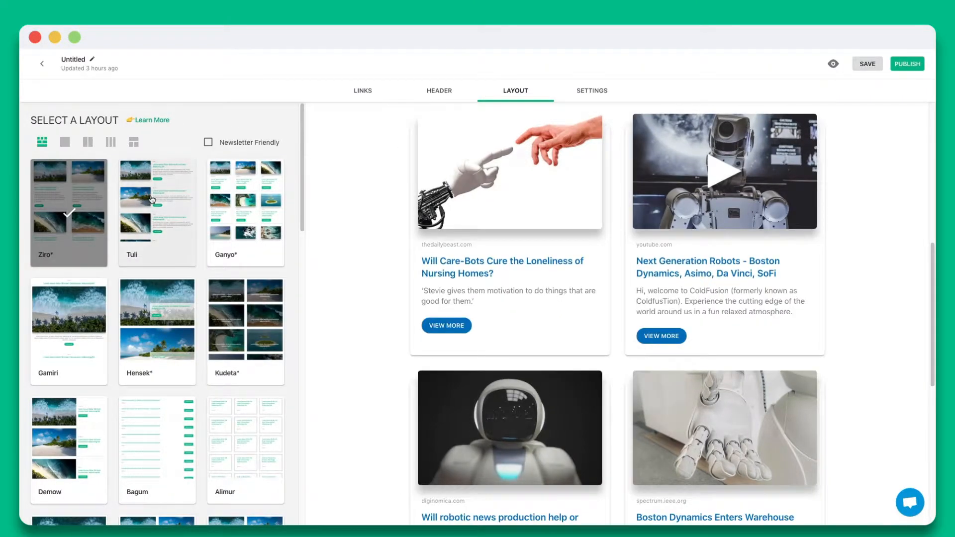
left_click(156, 212)
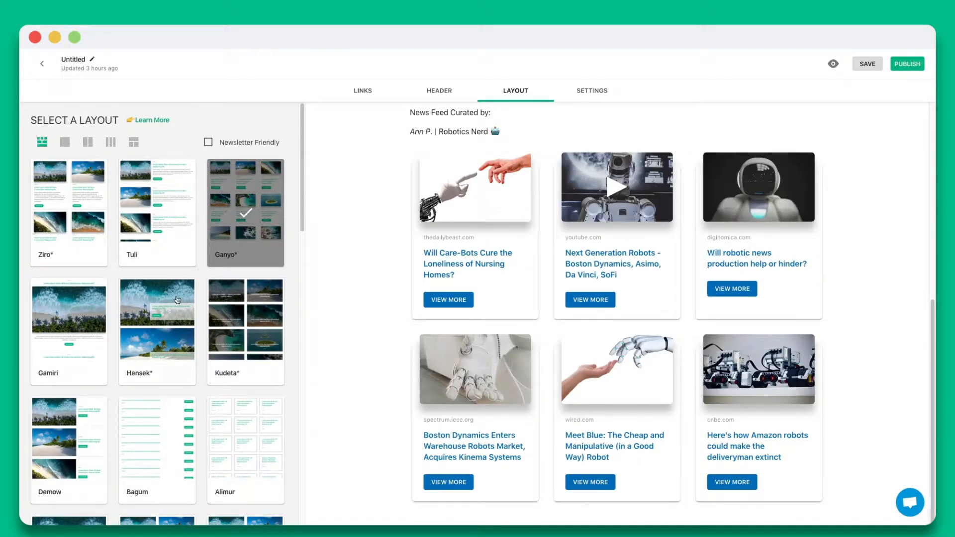
left_click(157, 302)
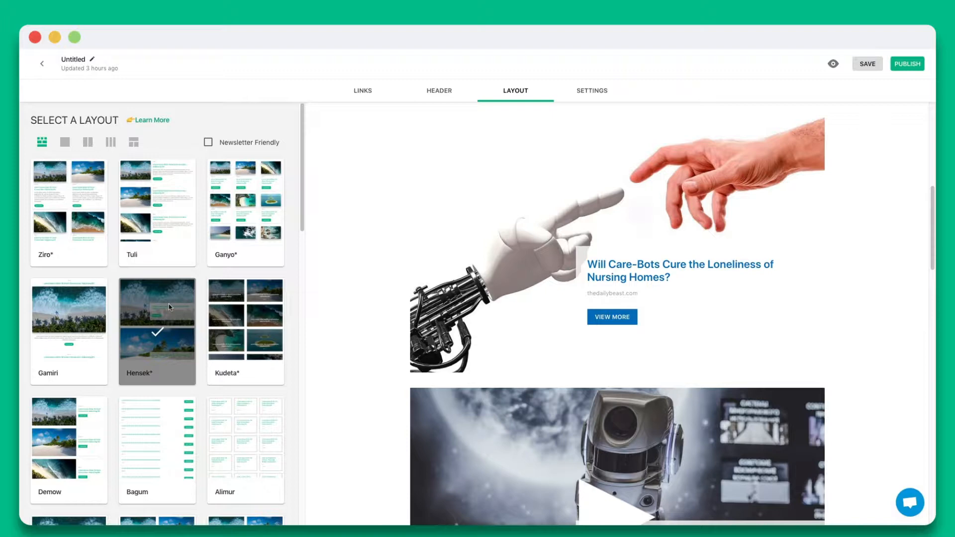
left_click(245, 331)
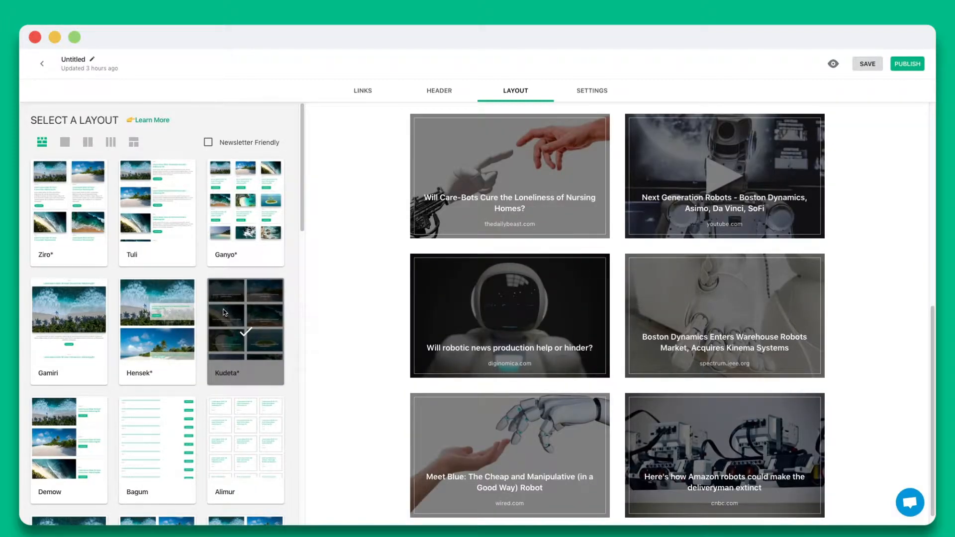
left_click(592, 90)
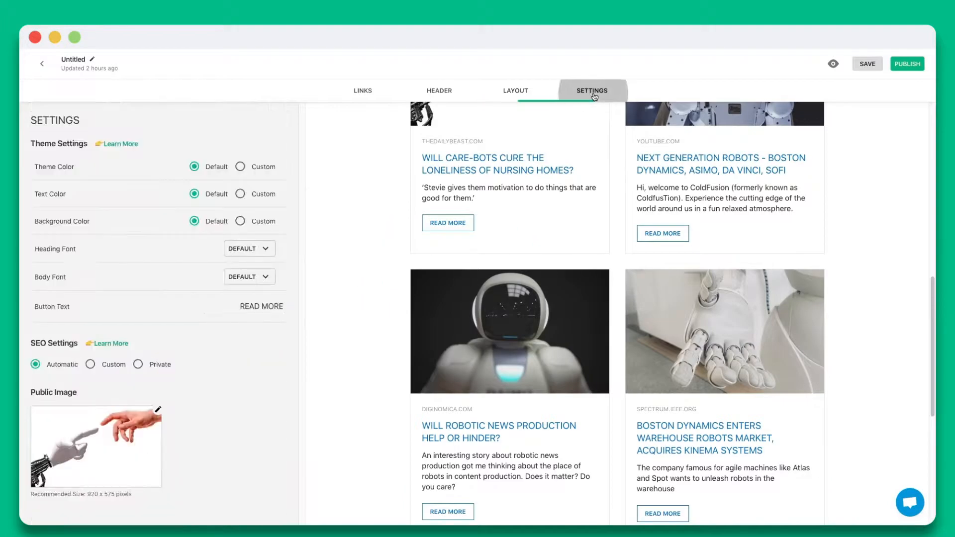
Step: Set a custom teal theme colour and Roboto Condensed as the heading font
left_click(239, 167)
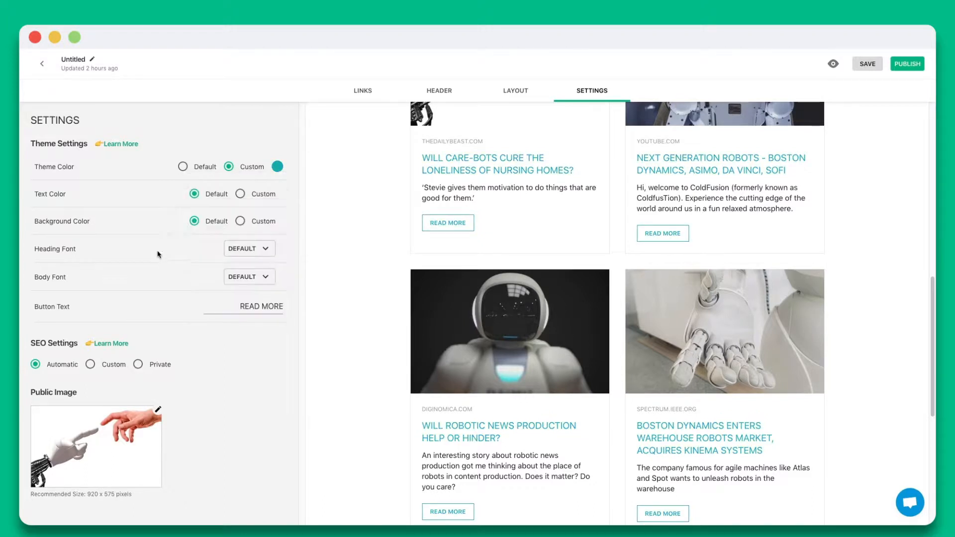
left_click(249, 249)
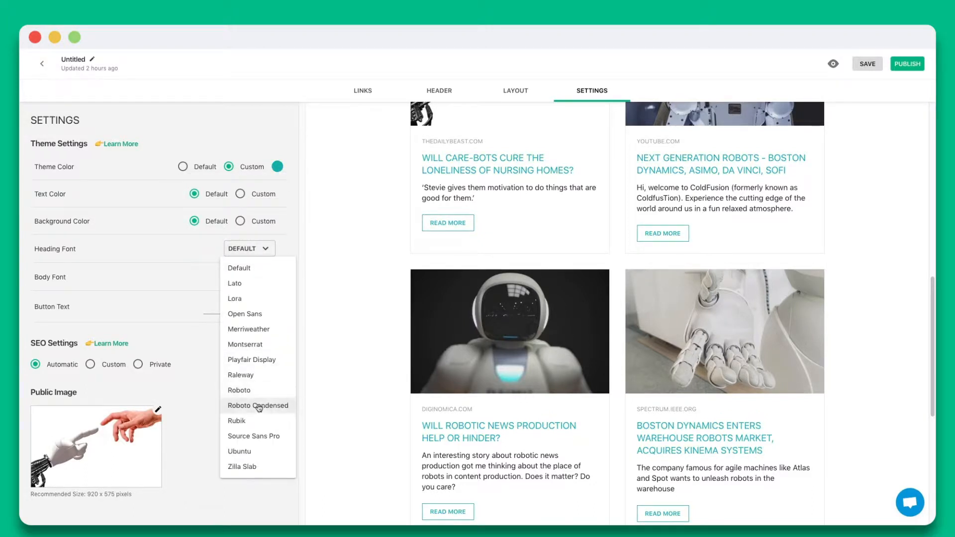
left_click(258, 405)
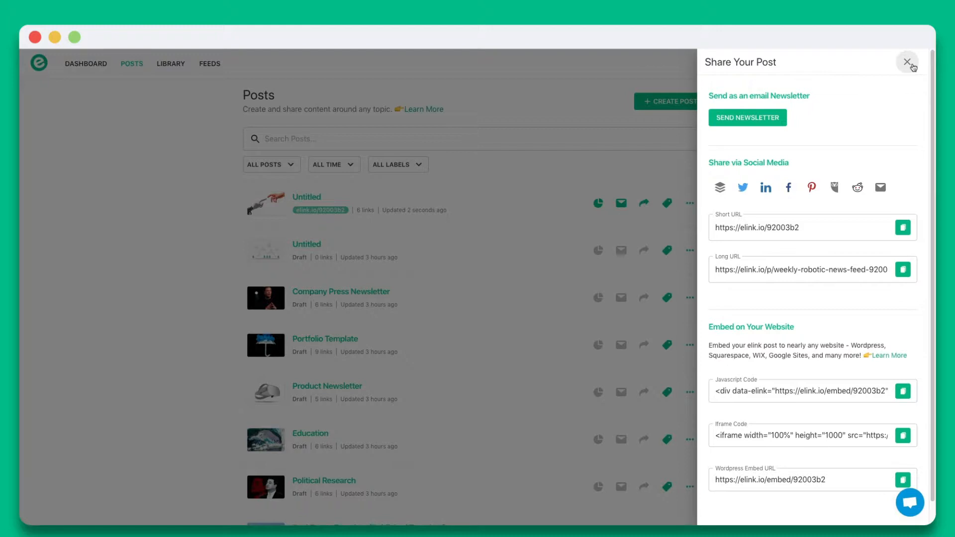
mouse_move(747, 117)
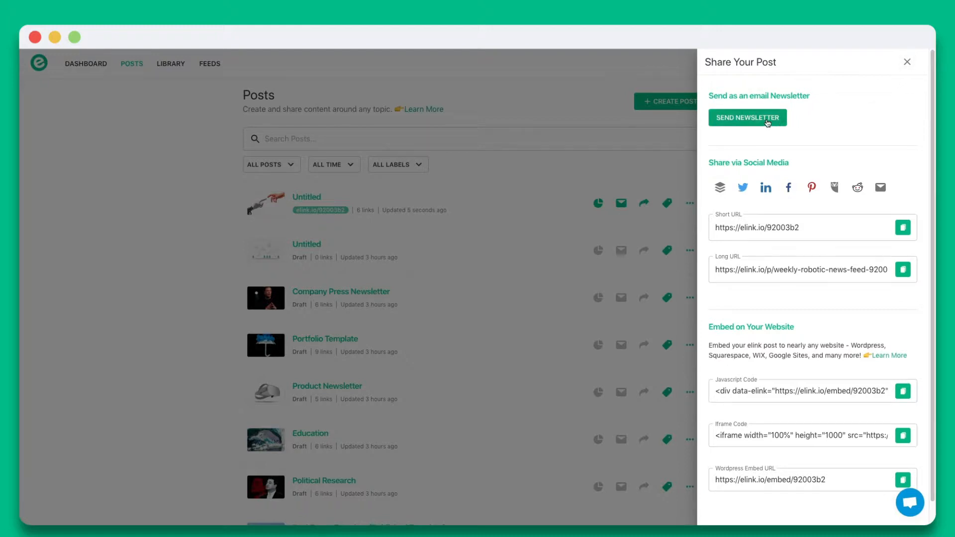
Step: Proceed with HTML Export on the Export Newsletter page to generate the code
left_click(747, 117)
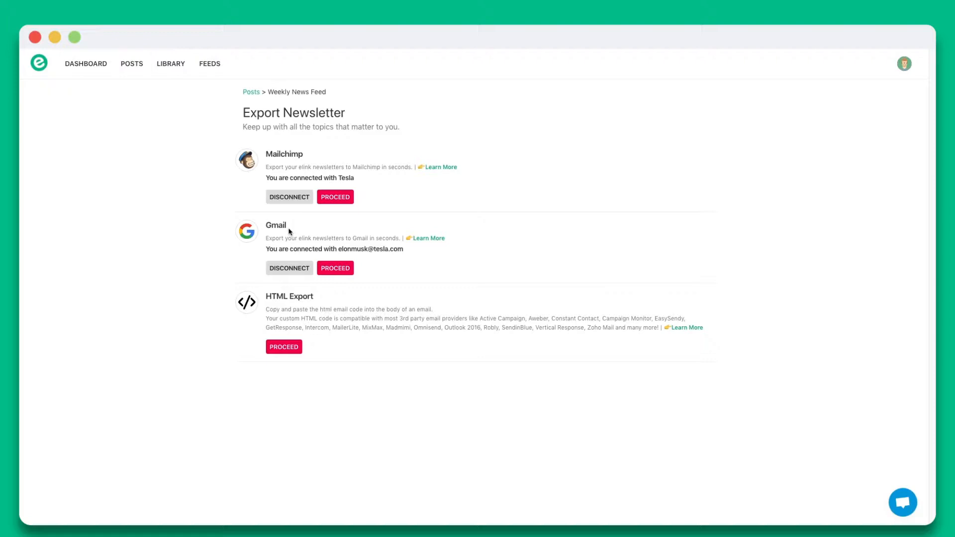
mouse_move(315, 179)
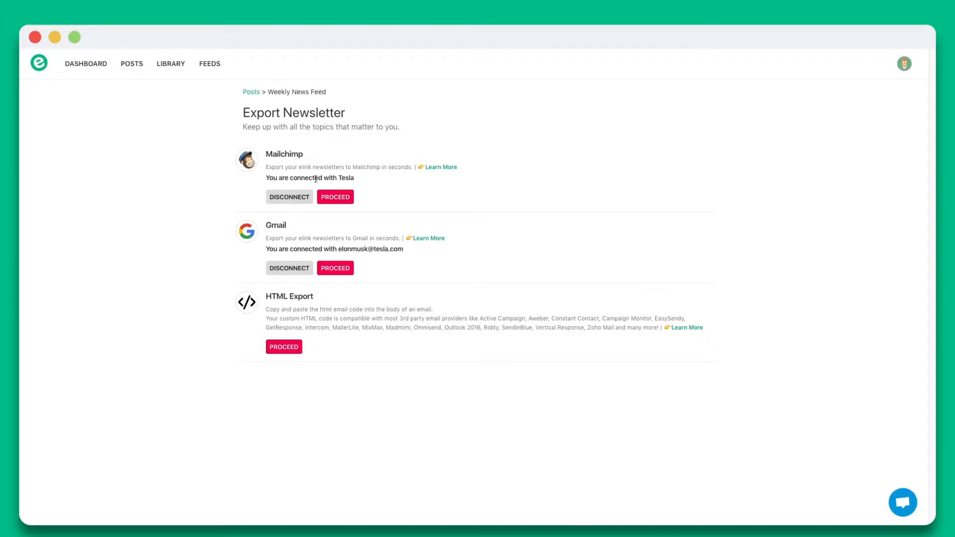
mouse_move(319, 297)
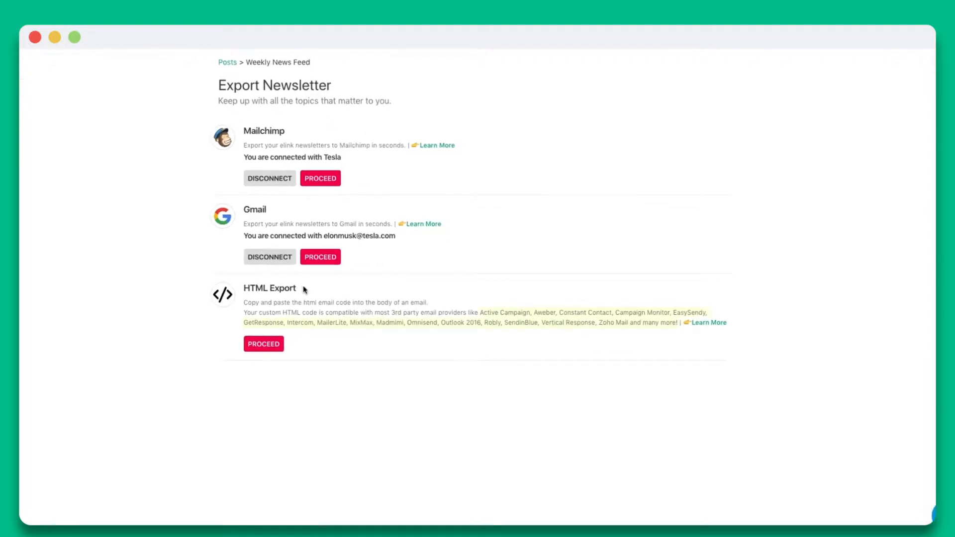
scroll("down", 3)
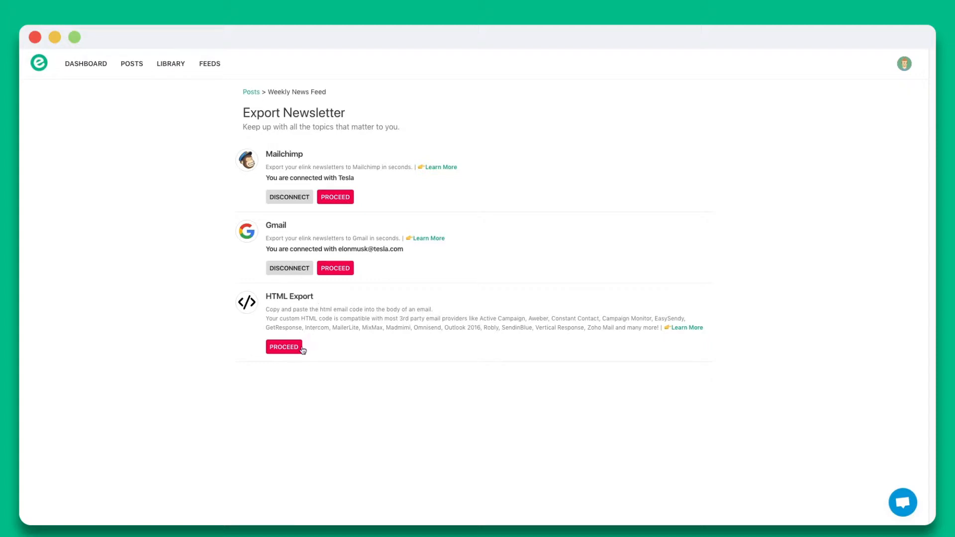
left_click(283, 347)
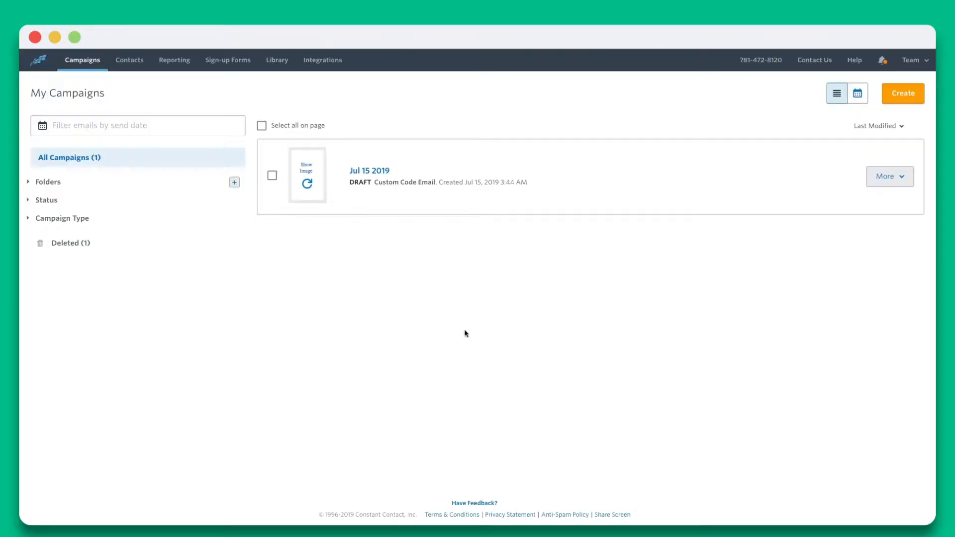
mouse_move(903, 93)
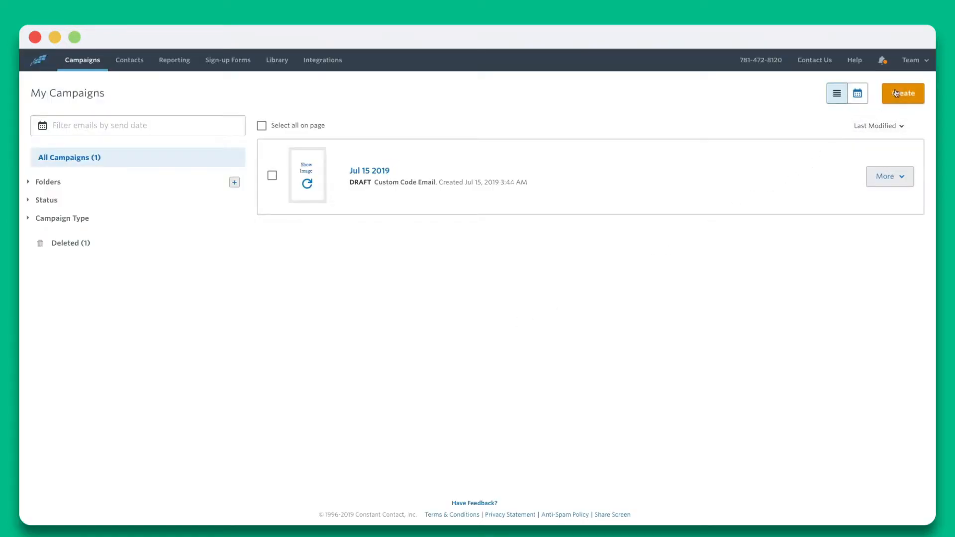
Step: Create a new Constant Contact email campaign, accept its name and choose HTML format
left_click(903, 93)
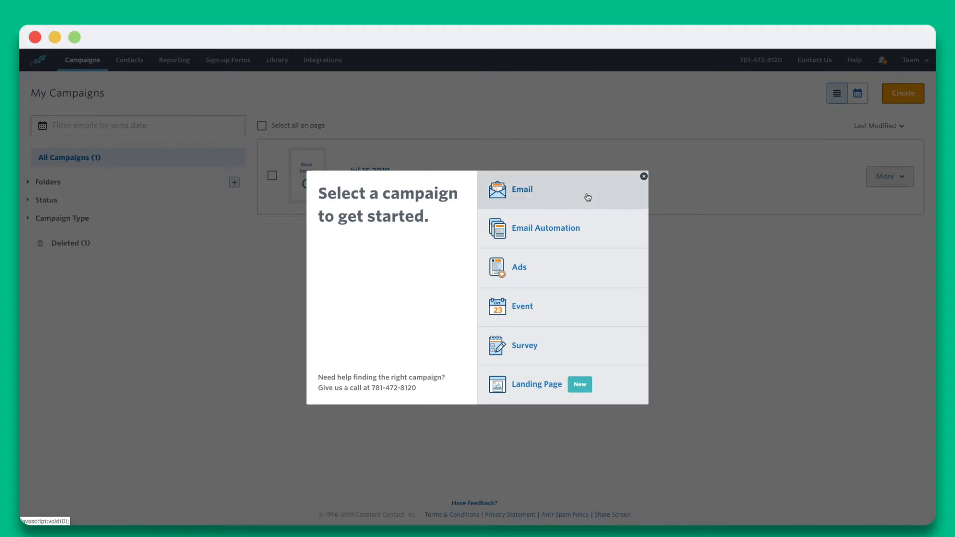
left_click(522, 189)
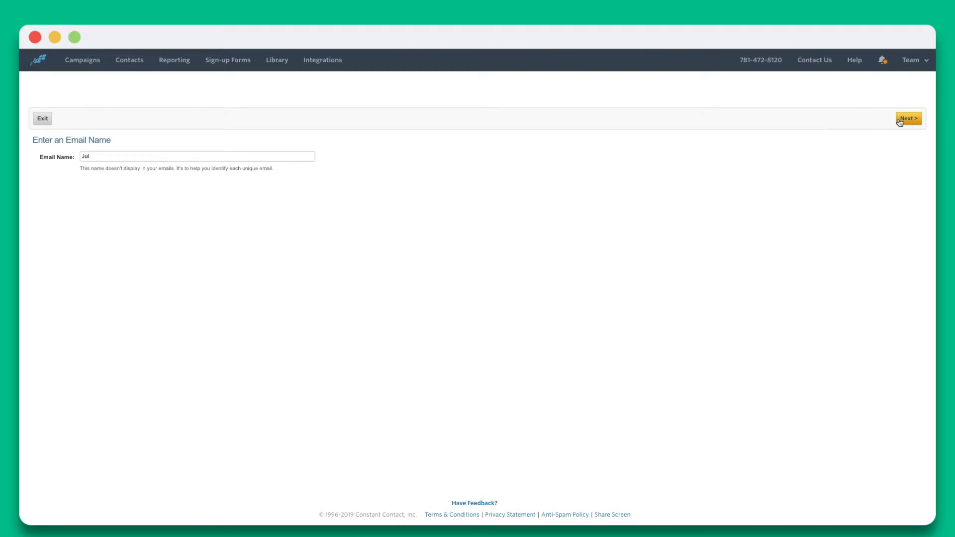
left_click(908, 118)
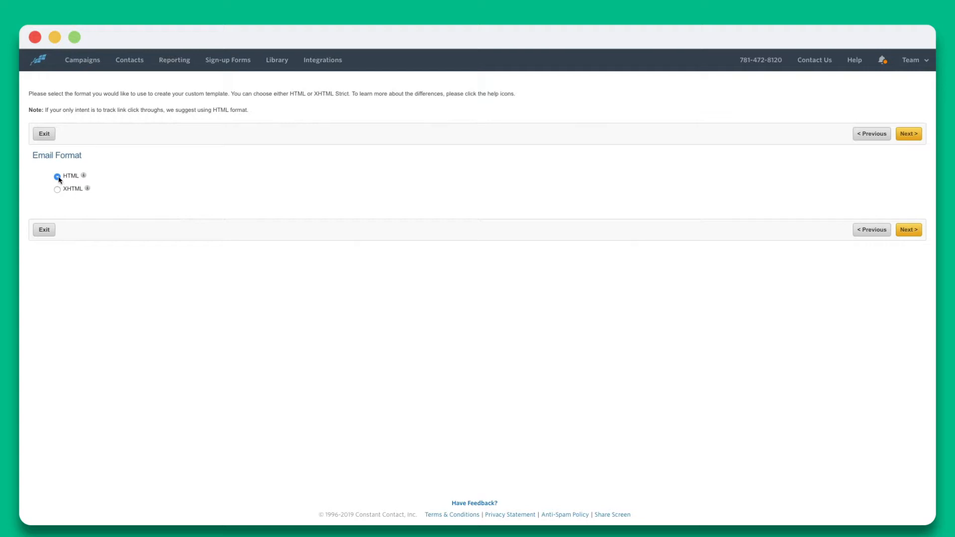
left_click(57, 176)
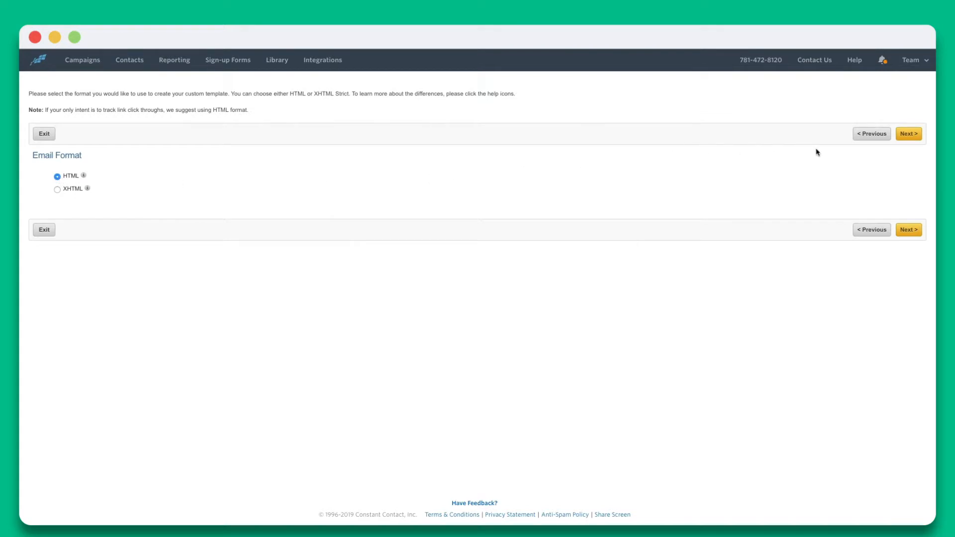
left_click(909, 133)
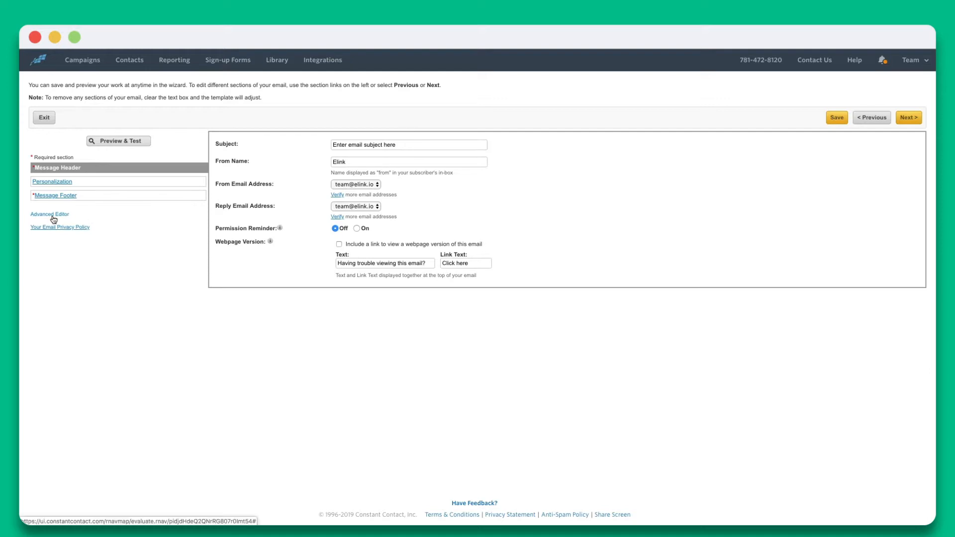
Step: Paste the elink HTML into the Advanced Editor and scroll through the desktop preview
left_click(49, 214)
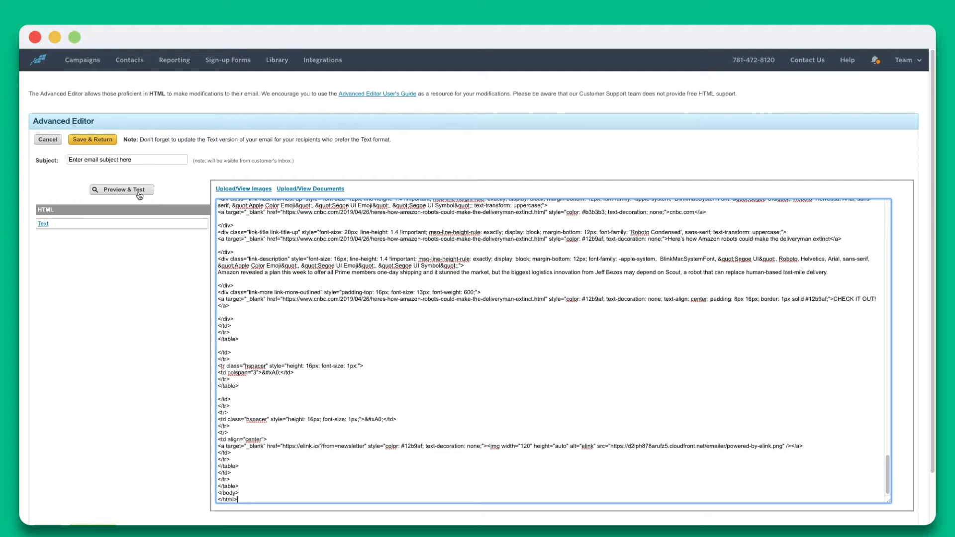
left_click(122, 189)
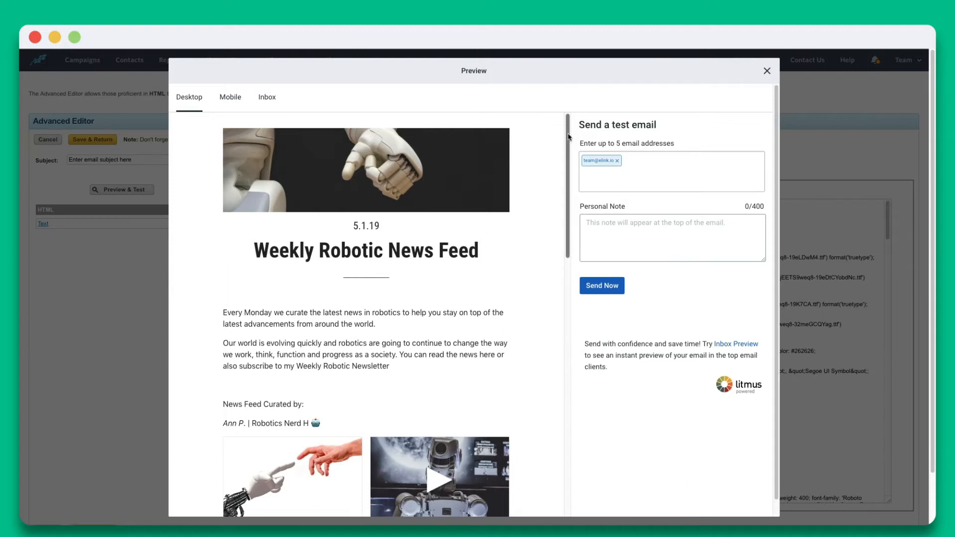
scroll("down", 3)
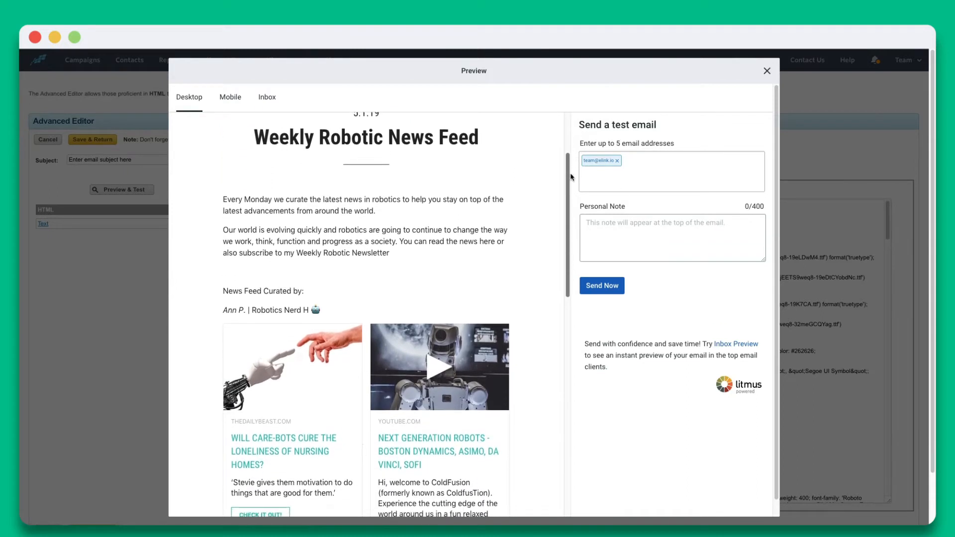
scroll("down", 3)
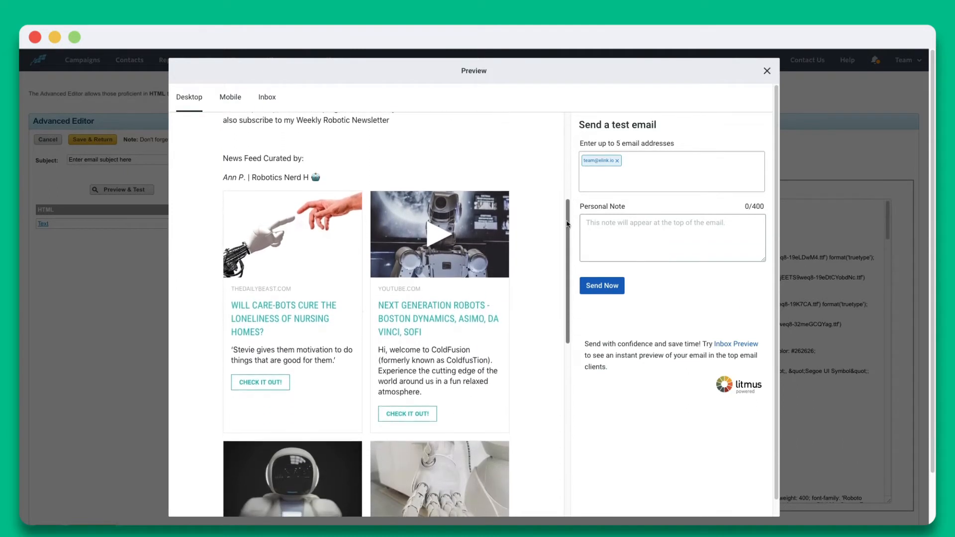
scroll("down", 3)
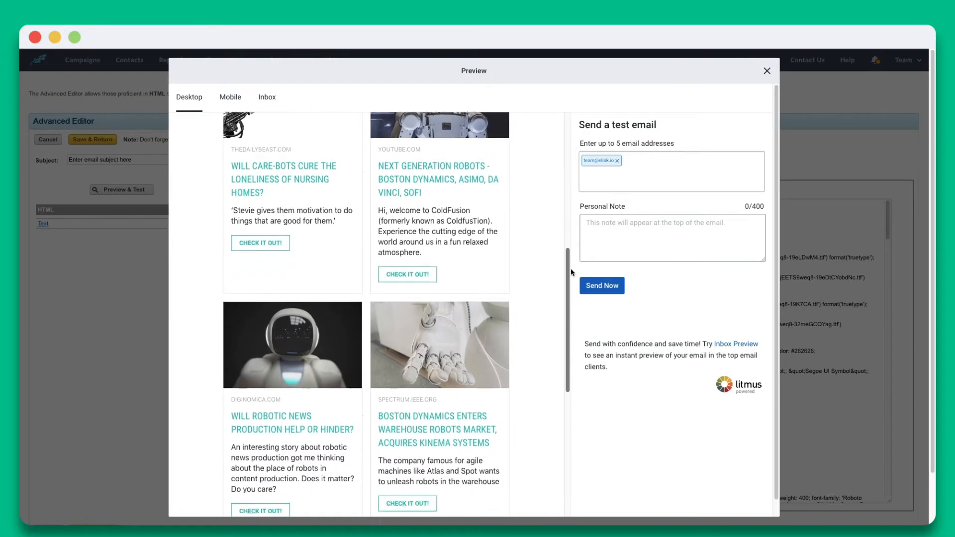
scroll("down", 3)
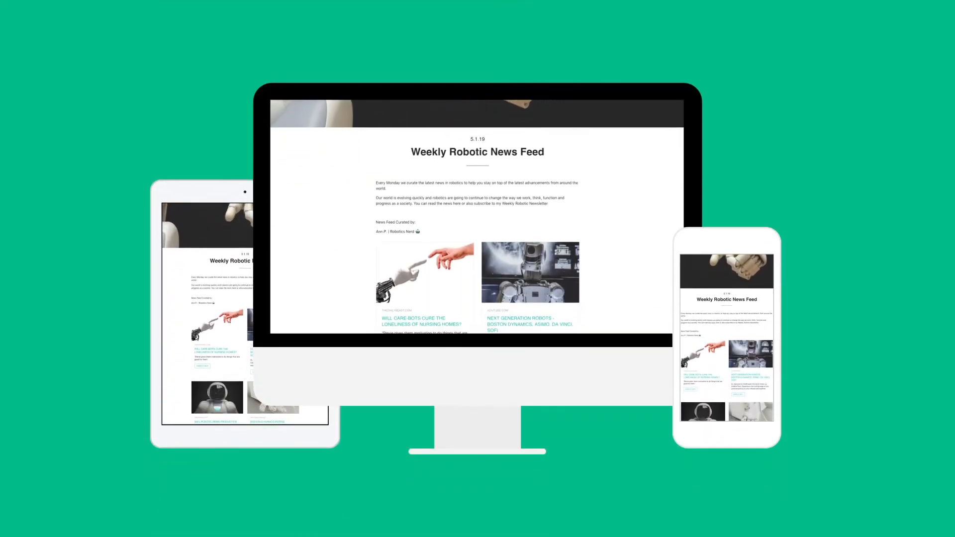
Step: Scroll past other newsletter examples and email provider logos to the elink help center
scroll("down", 3)
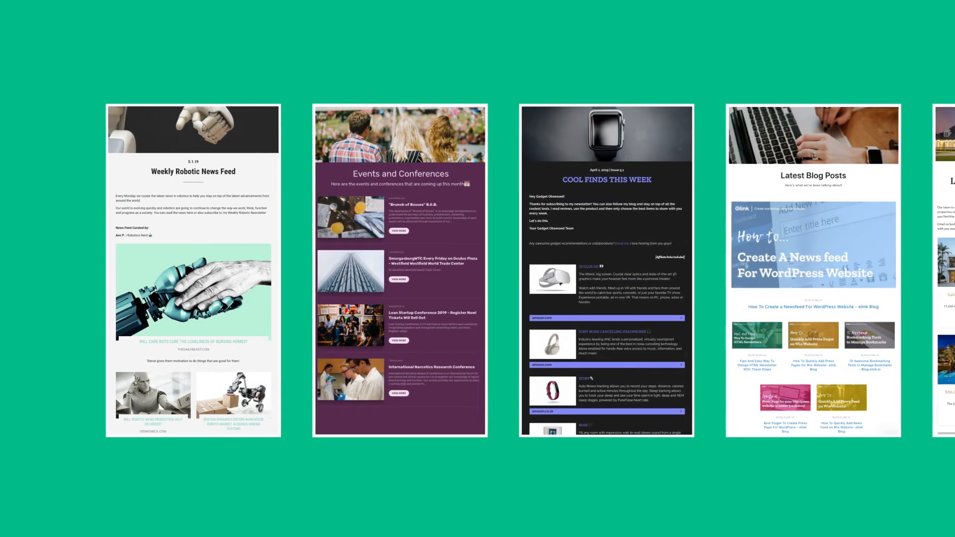
scroll("right", 3)
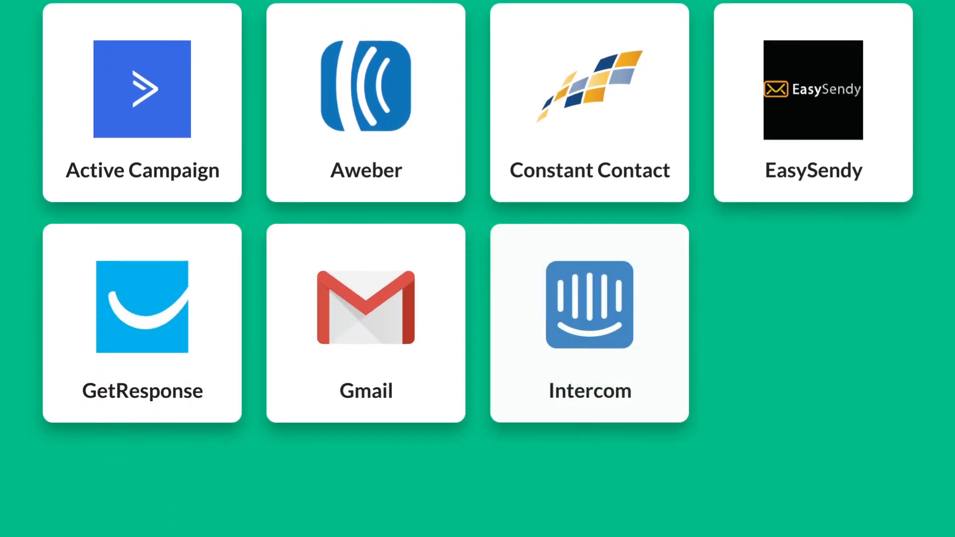
scroll("down", 3)
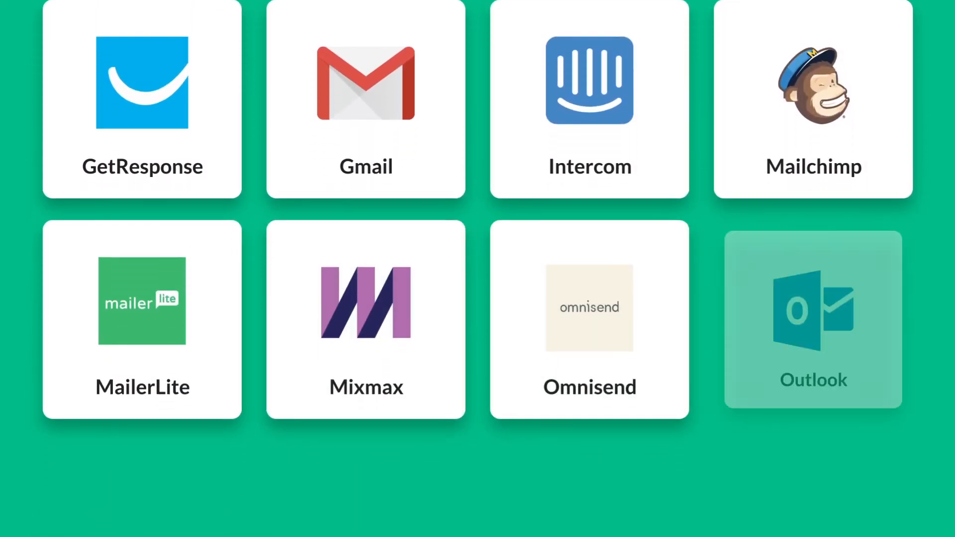
scroll("down", 3)
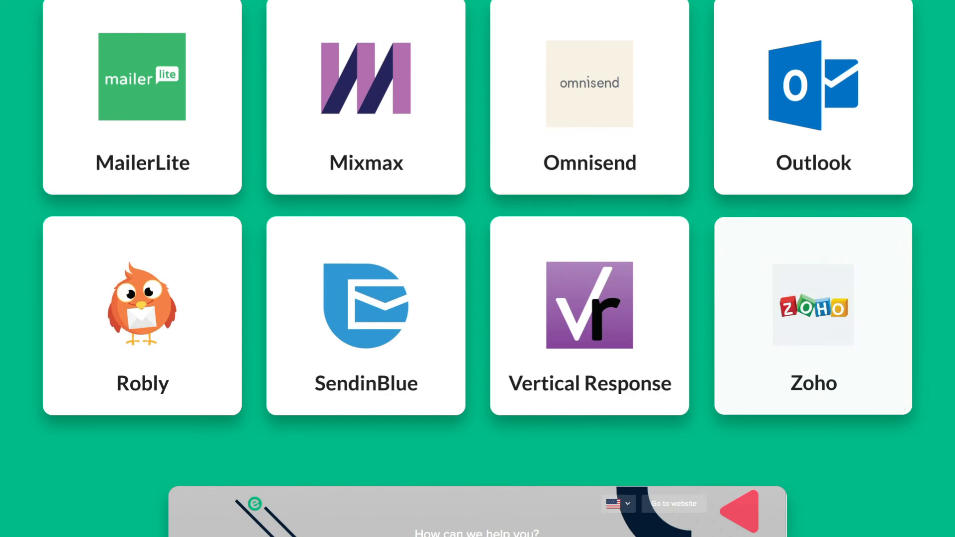
scroll("down", 3)
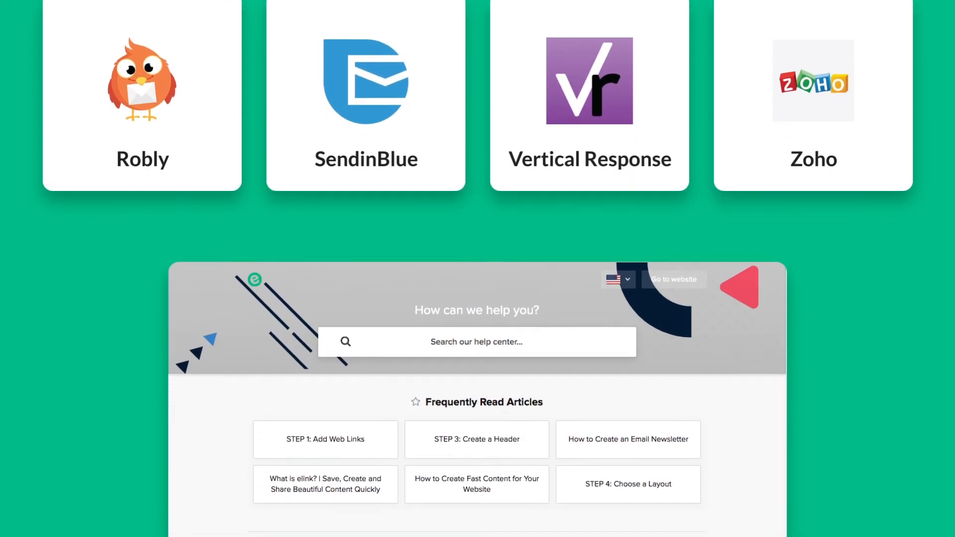
scroll("down", 3)
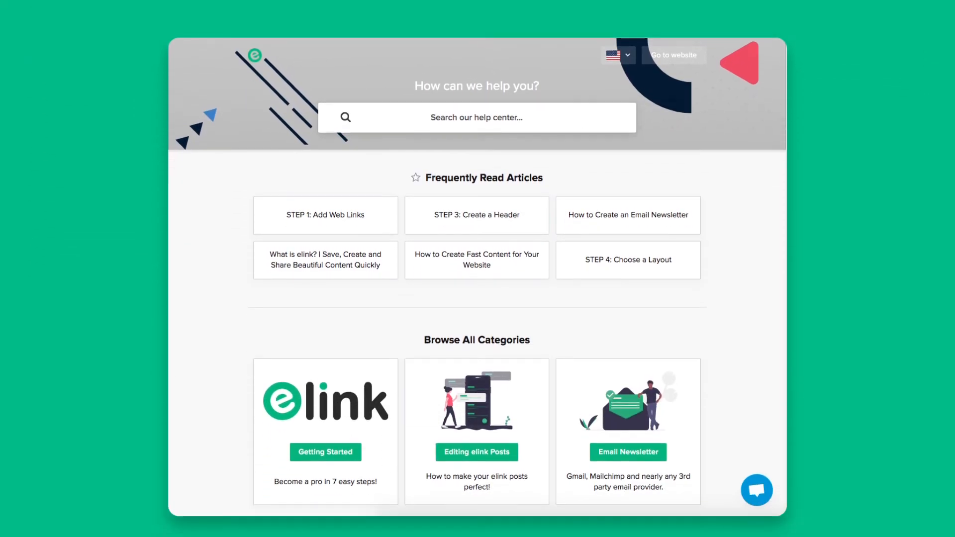